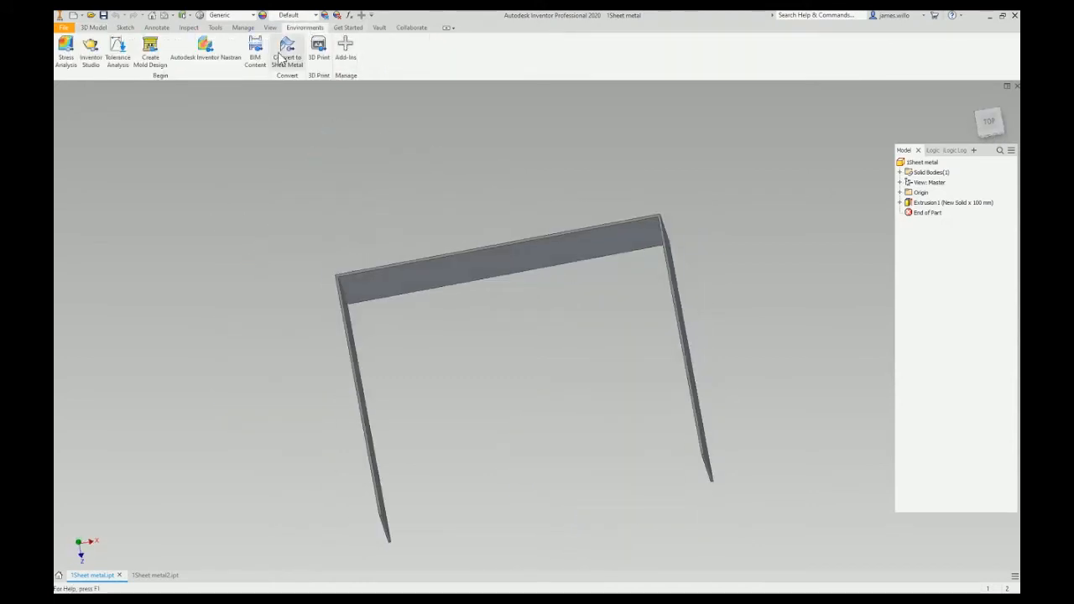
- Convert the extruded U-shaped part to sheet metal and create its flat pattern
click(287, 50)
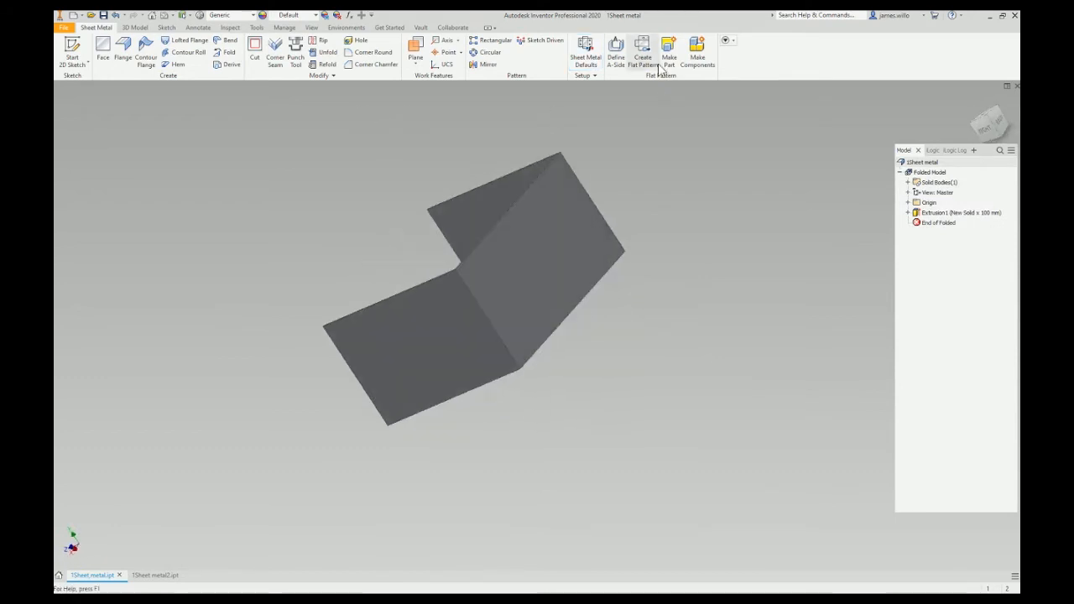
click(640, 49)
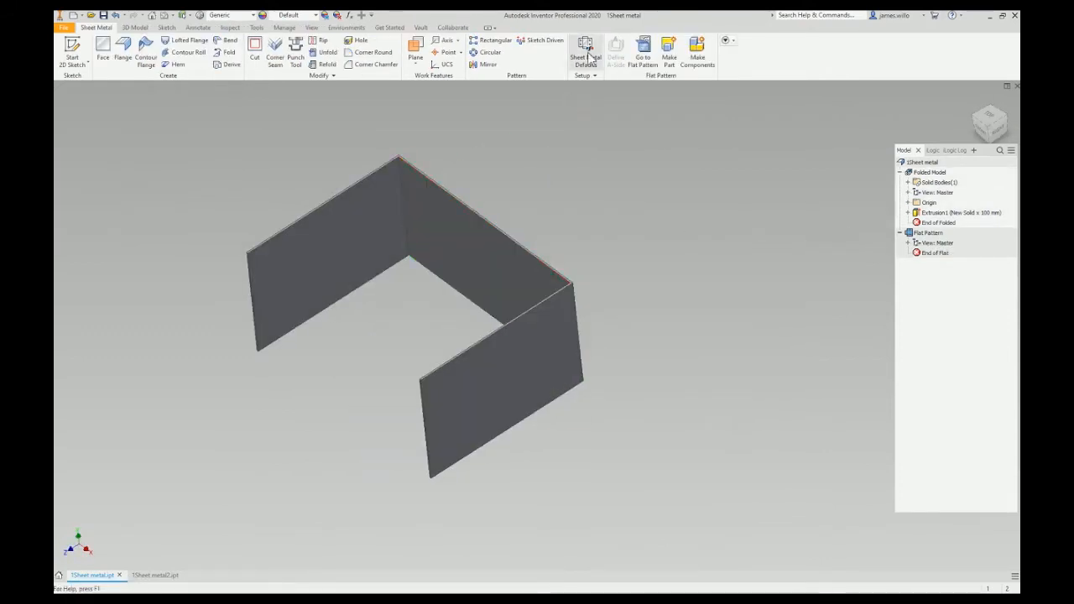
- Edit the default sheet metal rule to Stainless Steel at 1.5 mm thickness and save
click(584, 51)
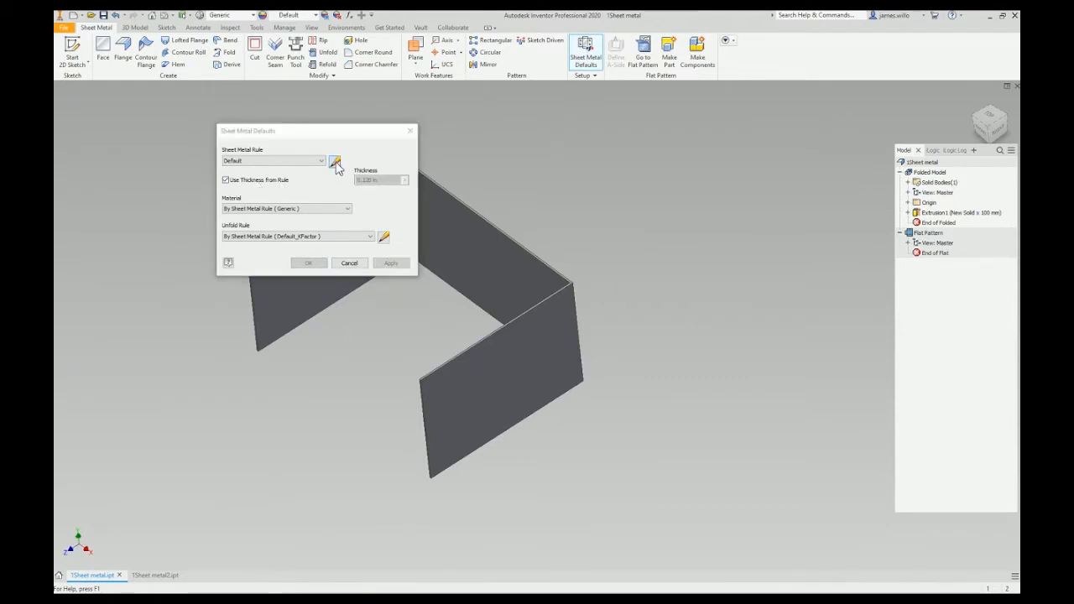
click(340, 160)
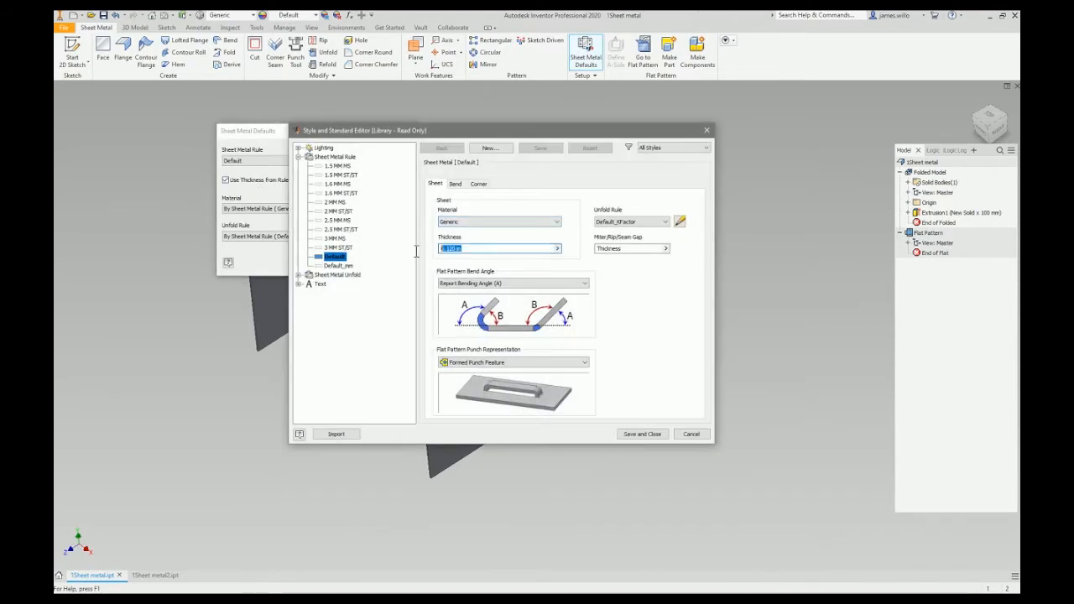
click(555, 222)
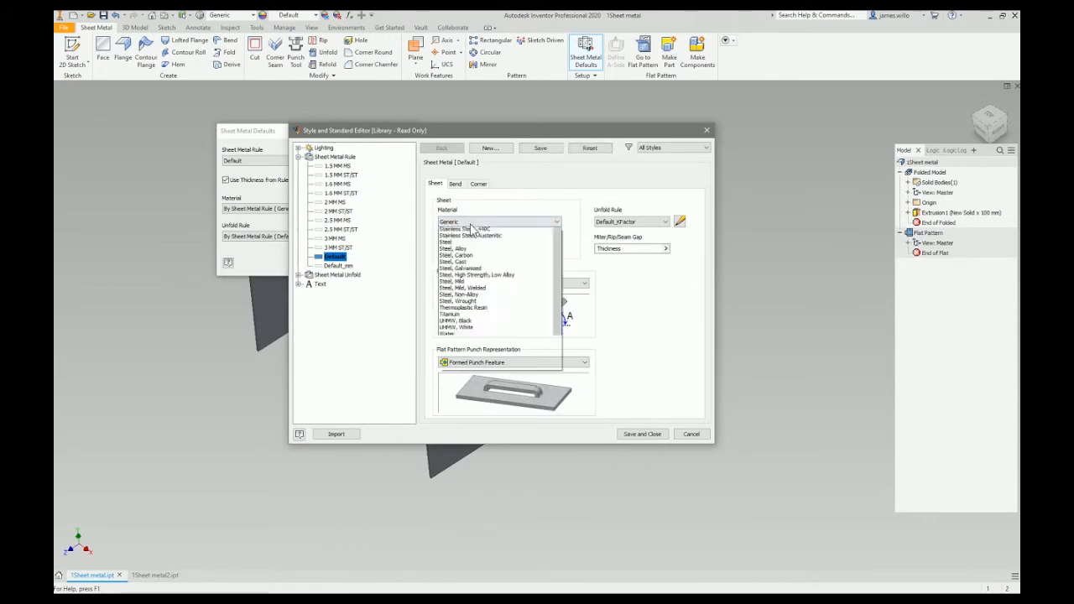
click(457, 228)
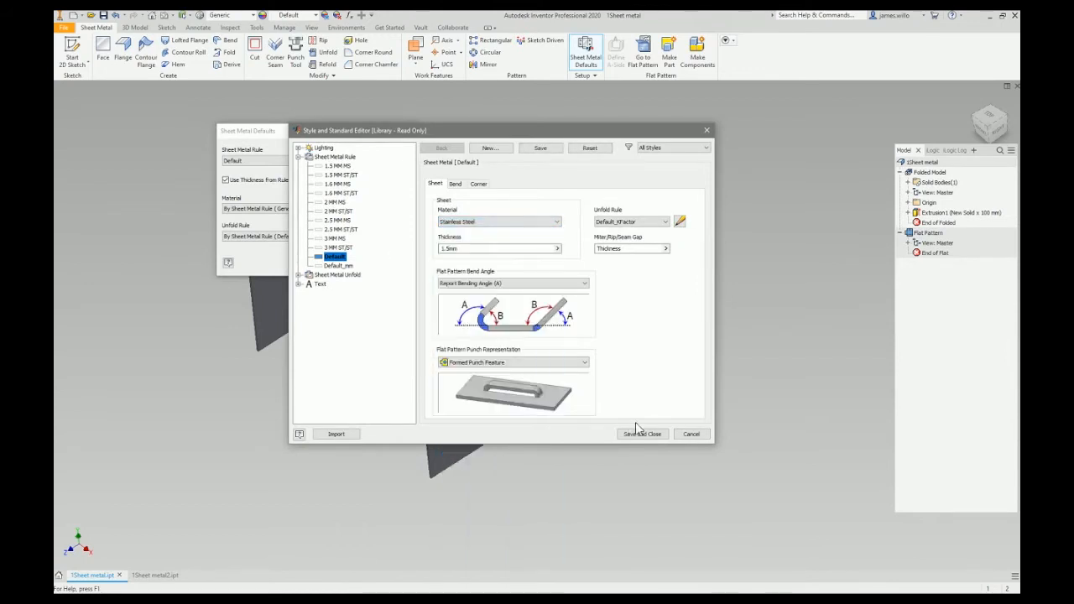
click(641, 433)
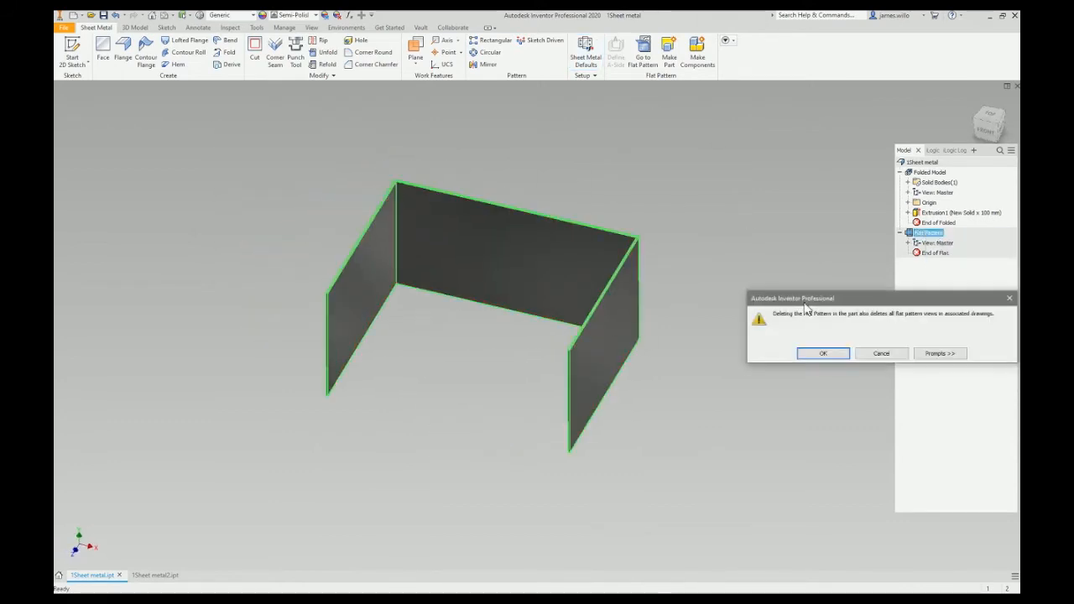
- Confirm deleting the old flat pattern and regenerate it for the stainless steel part
click(822, 353)
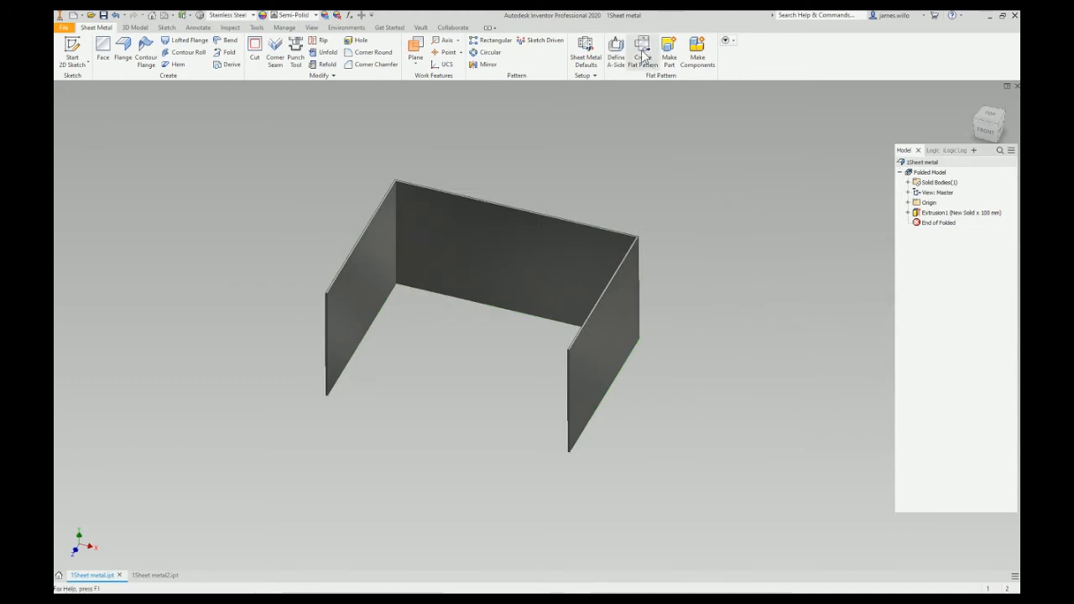
click(643, 51)
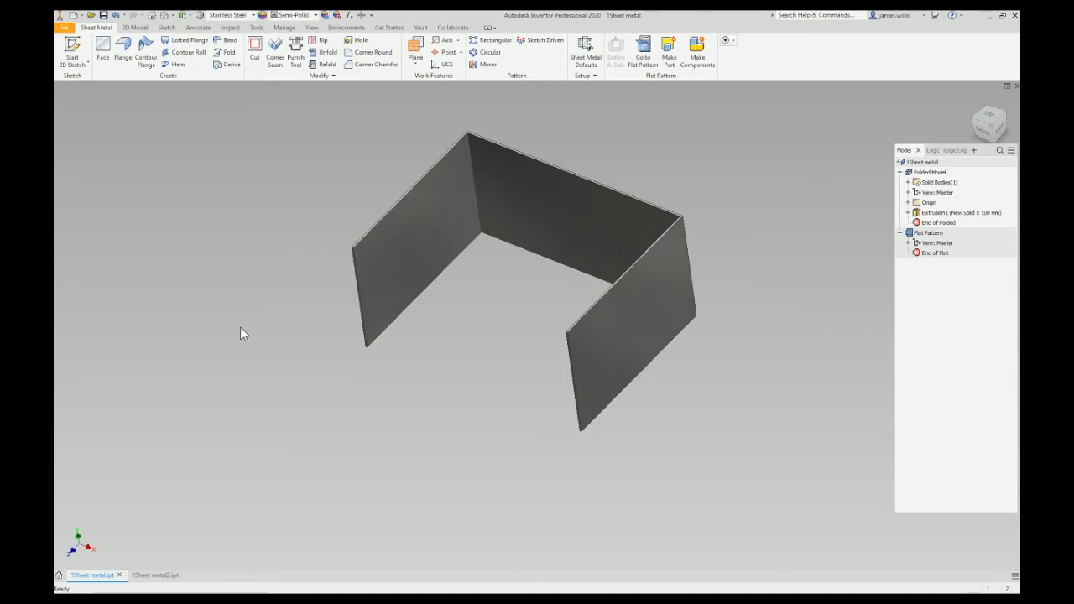
- In the Sheet metal2 part, build a face from the rectangle sketch and add a 25 mm flange
click(155, 576)
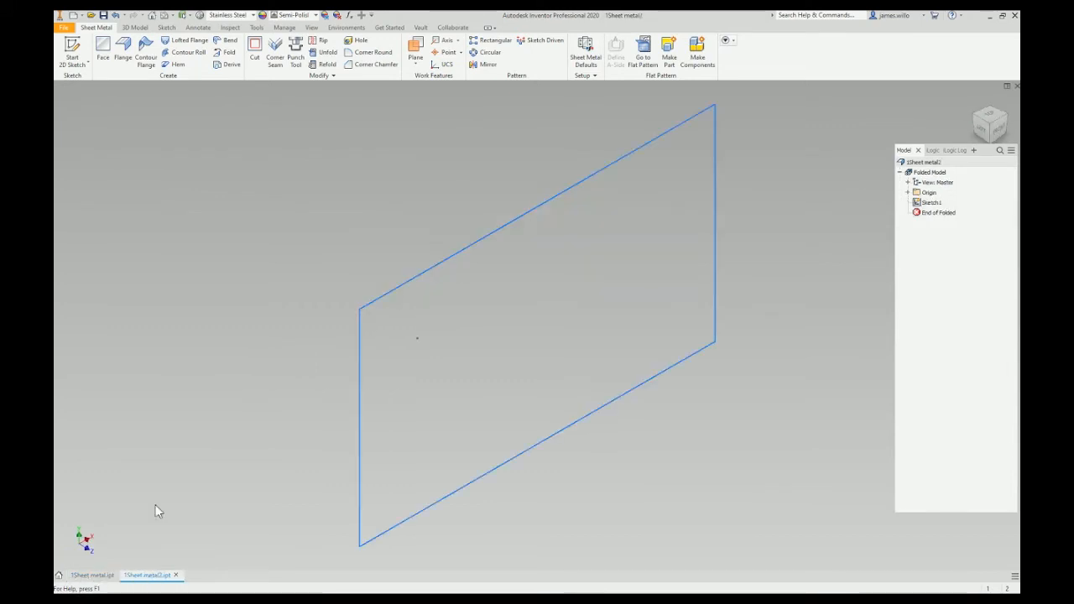
click(103, 52)
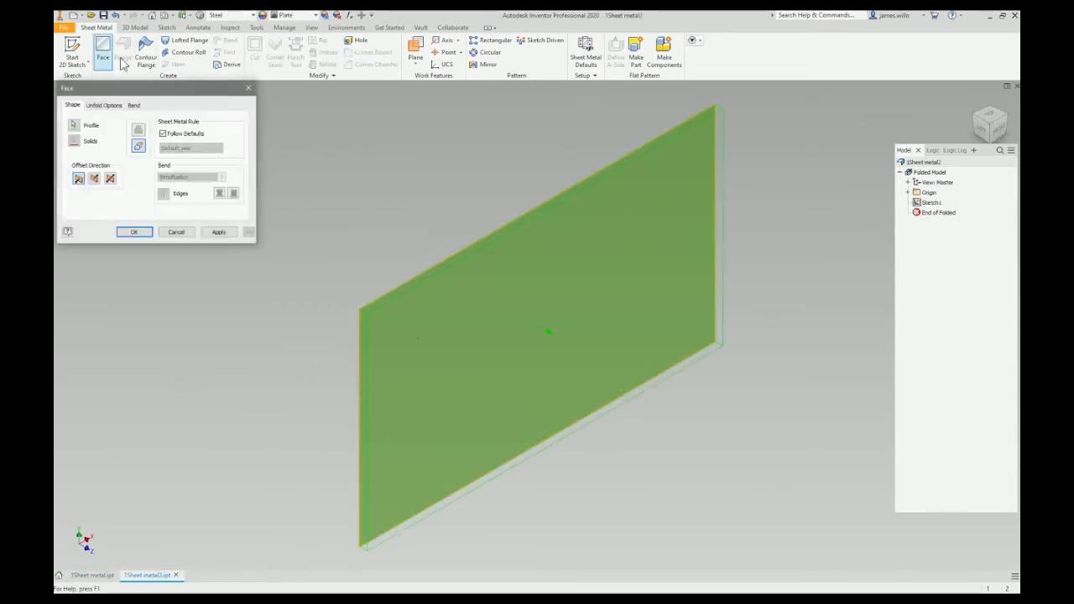
click(133, 232)
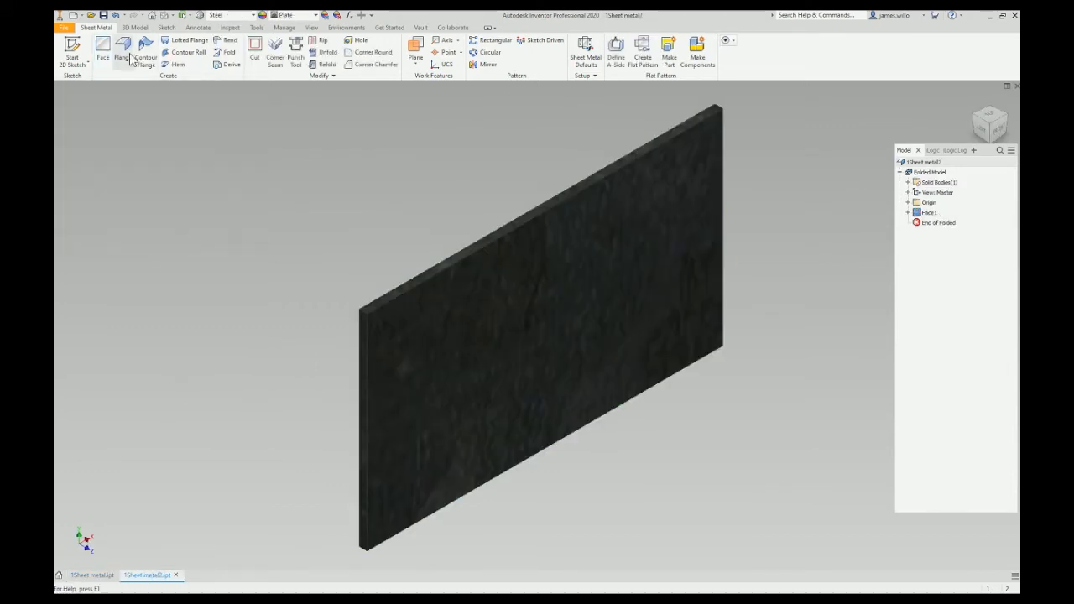
click(126, 49)
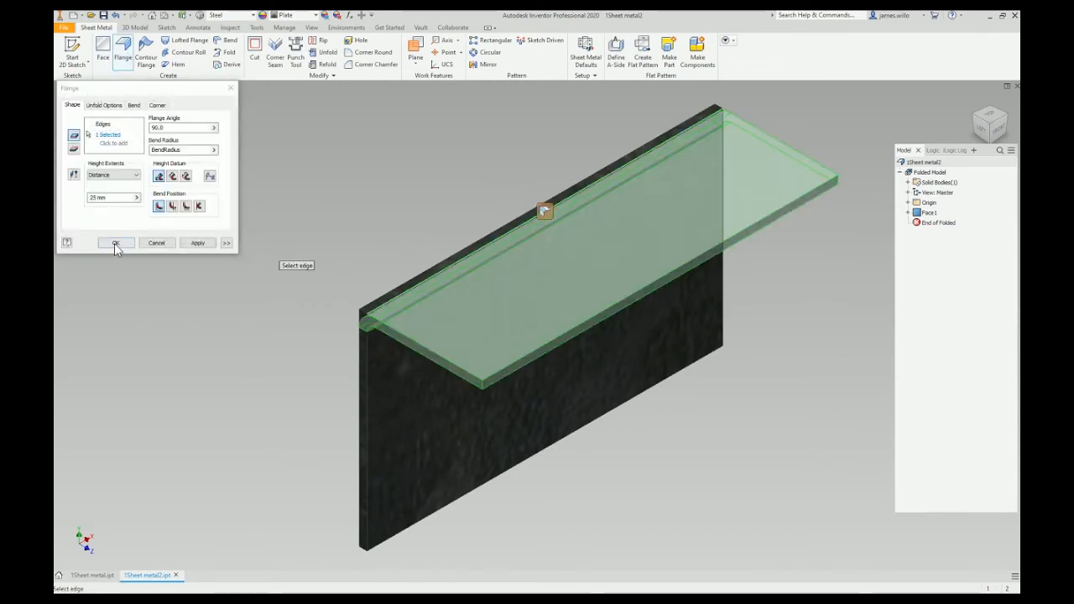
click(115, 243)
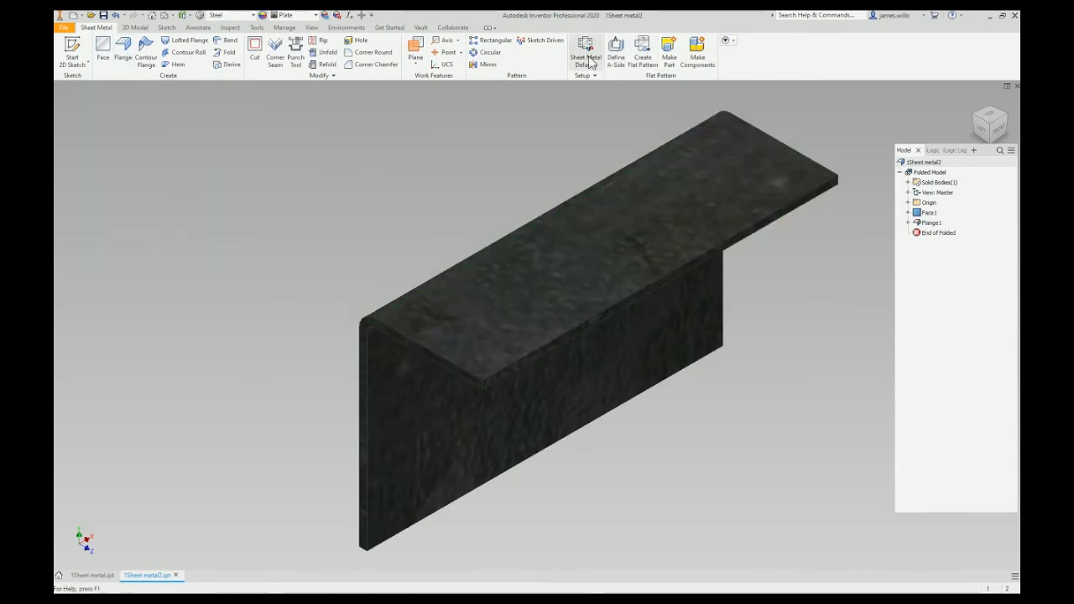
- Set the bracket's Default_mm sheet metal rule to Stainless Steel, 1.5 mm, and apply
click(586, 47)
text(1.5)
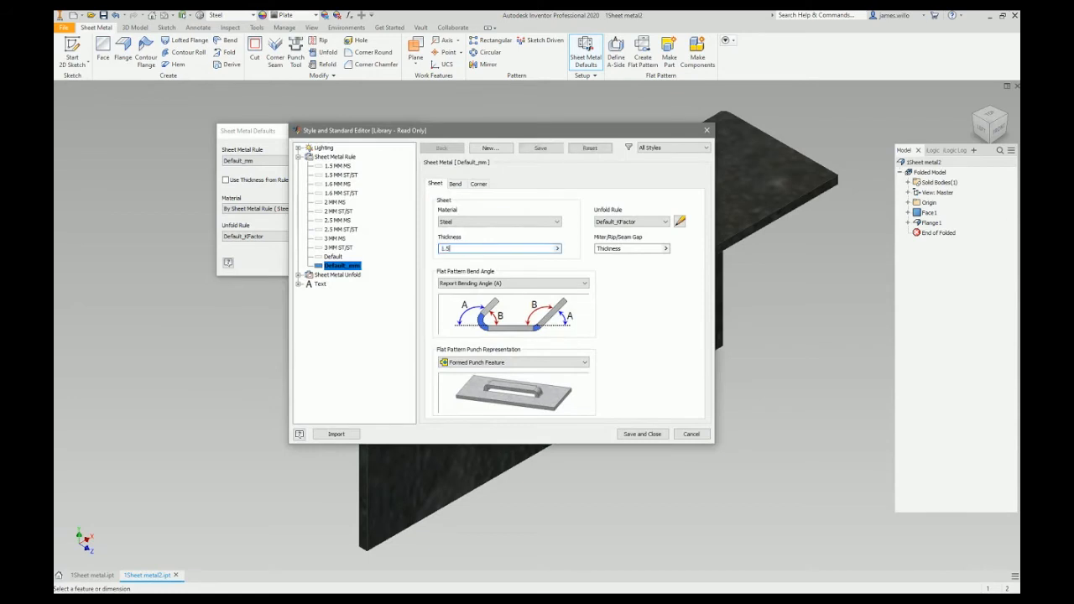
click(554, 222)
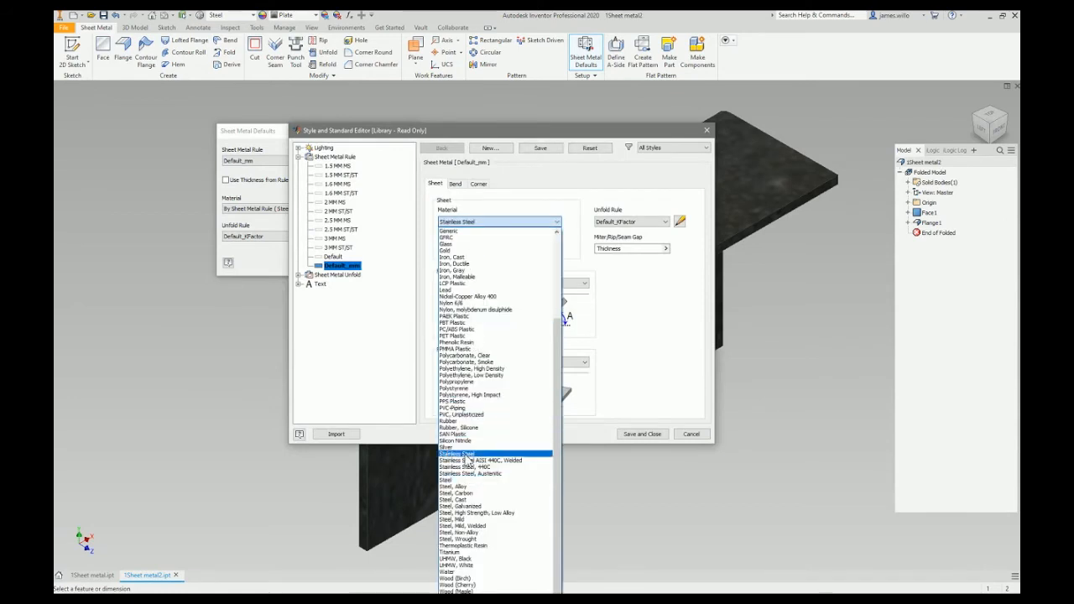
click(642, 434)
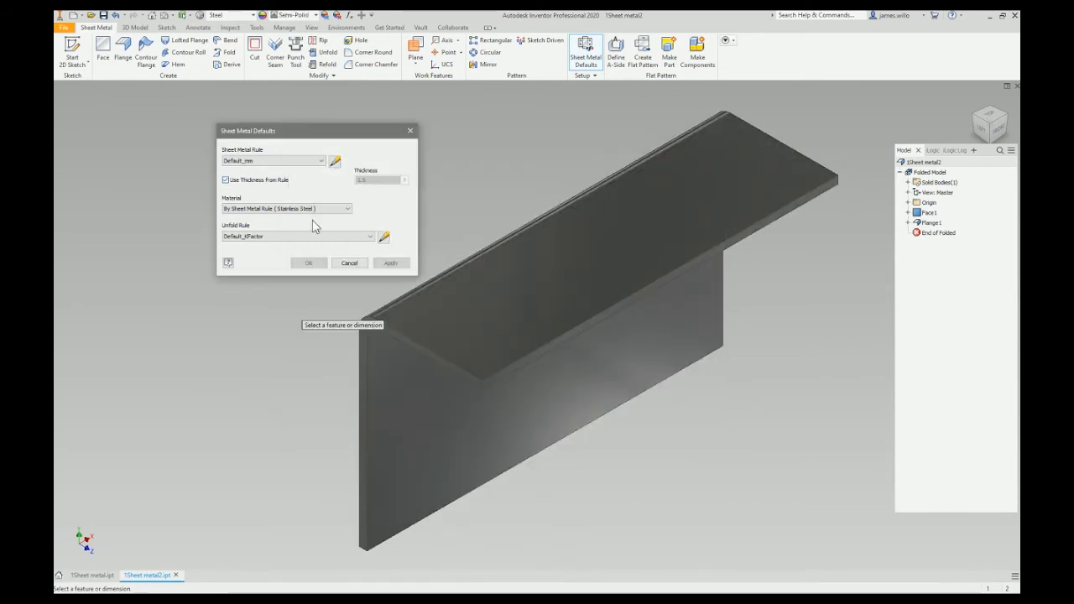
click(308, 263)
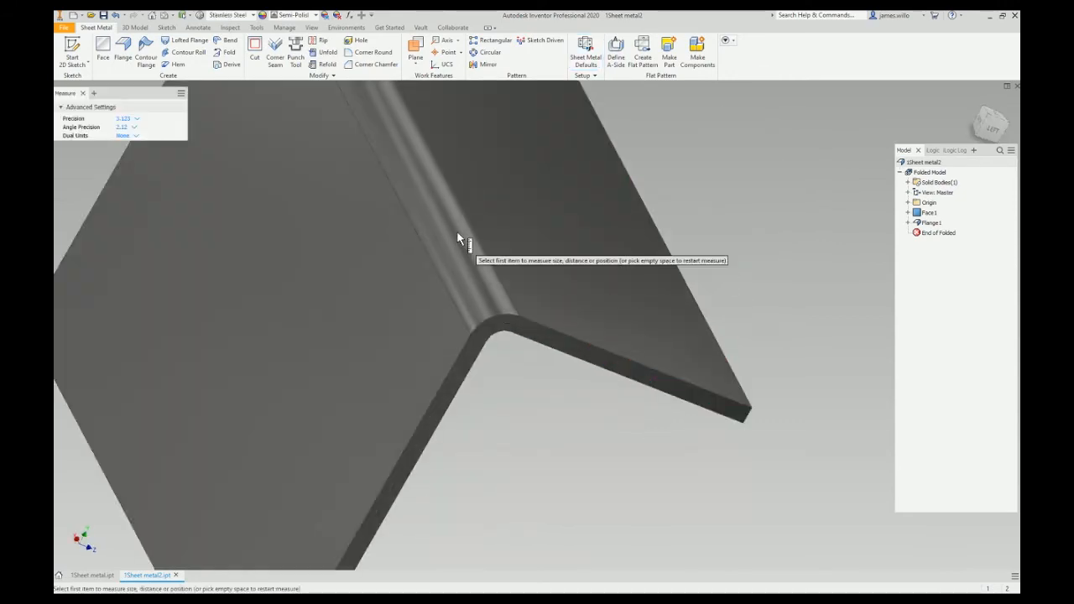
- Measure the rounded bend face on the flanged bracket
click(459, 237)
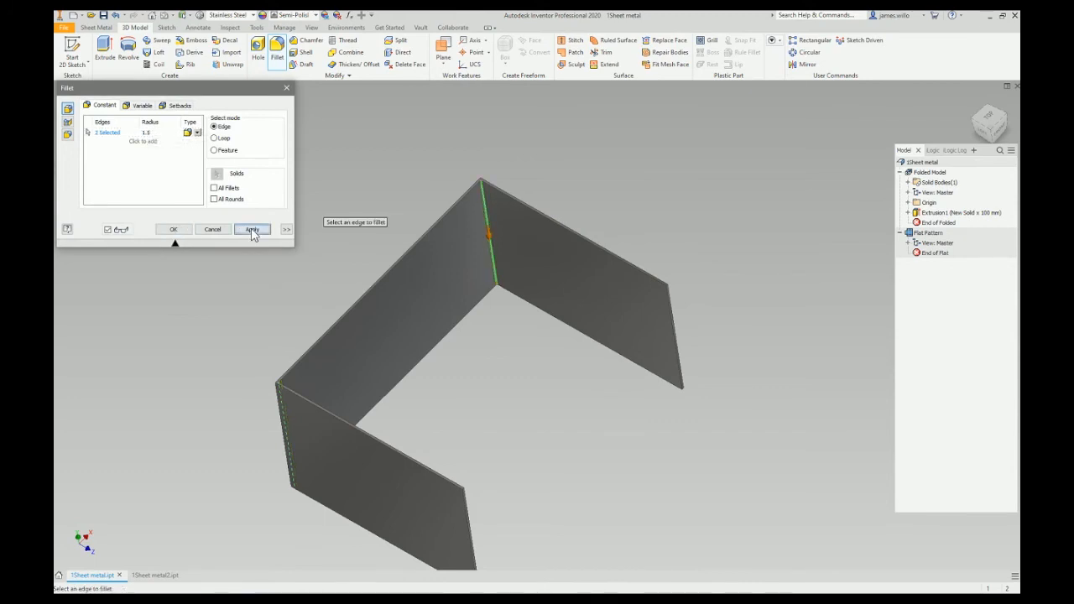
- Fillet two bend edges at 1.5 mm and the remaining edges at 3 mm
click(252, 229)
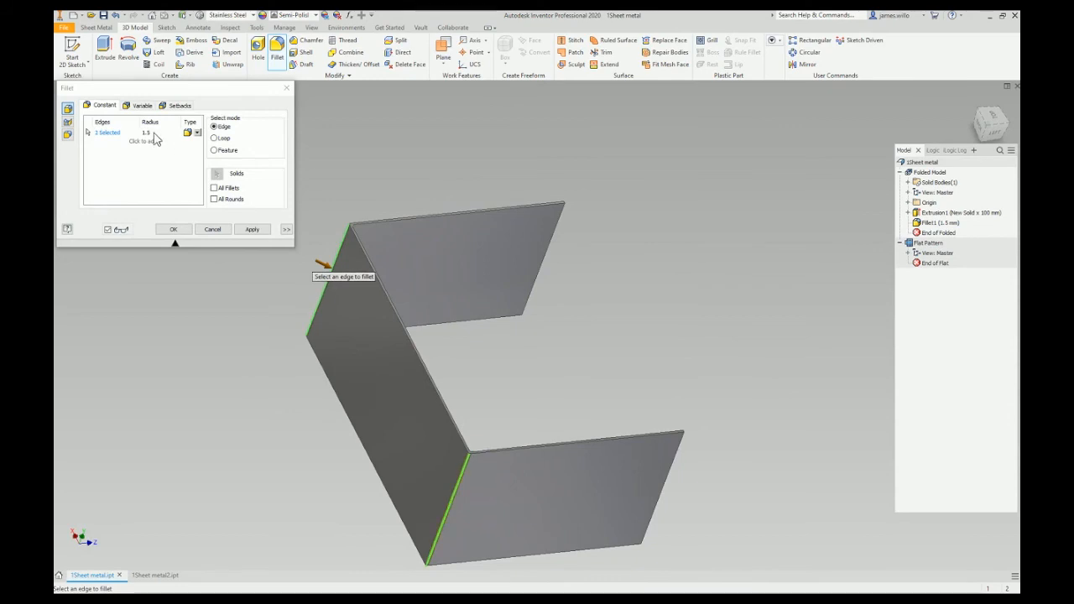
click(173, 228)
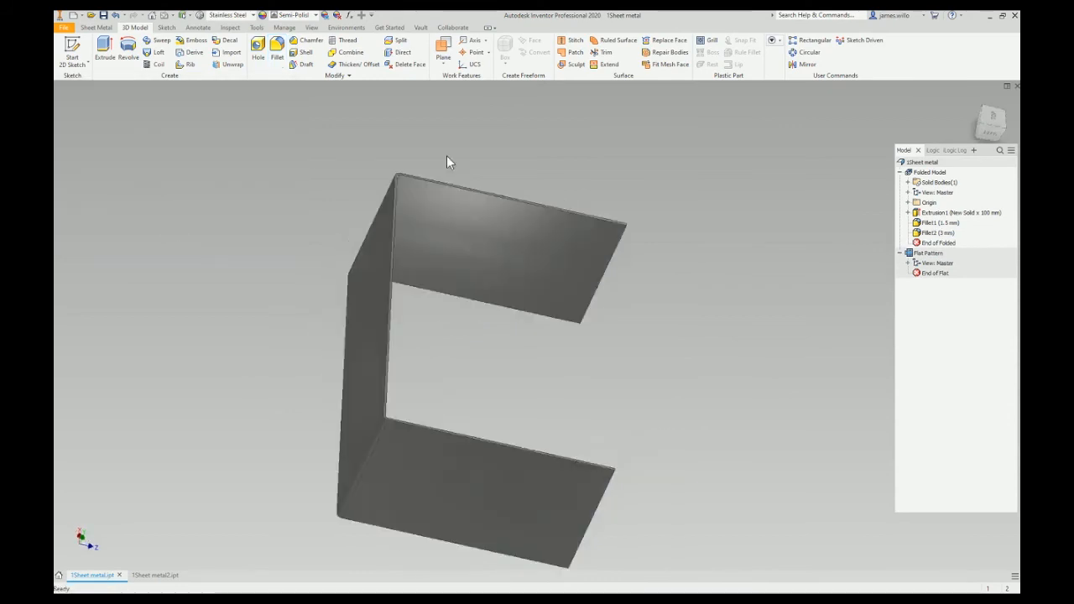